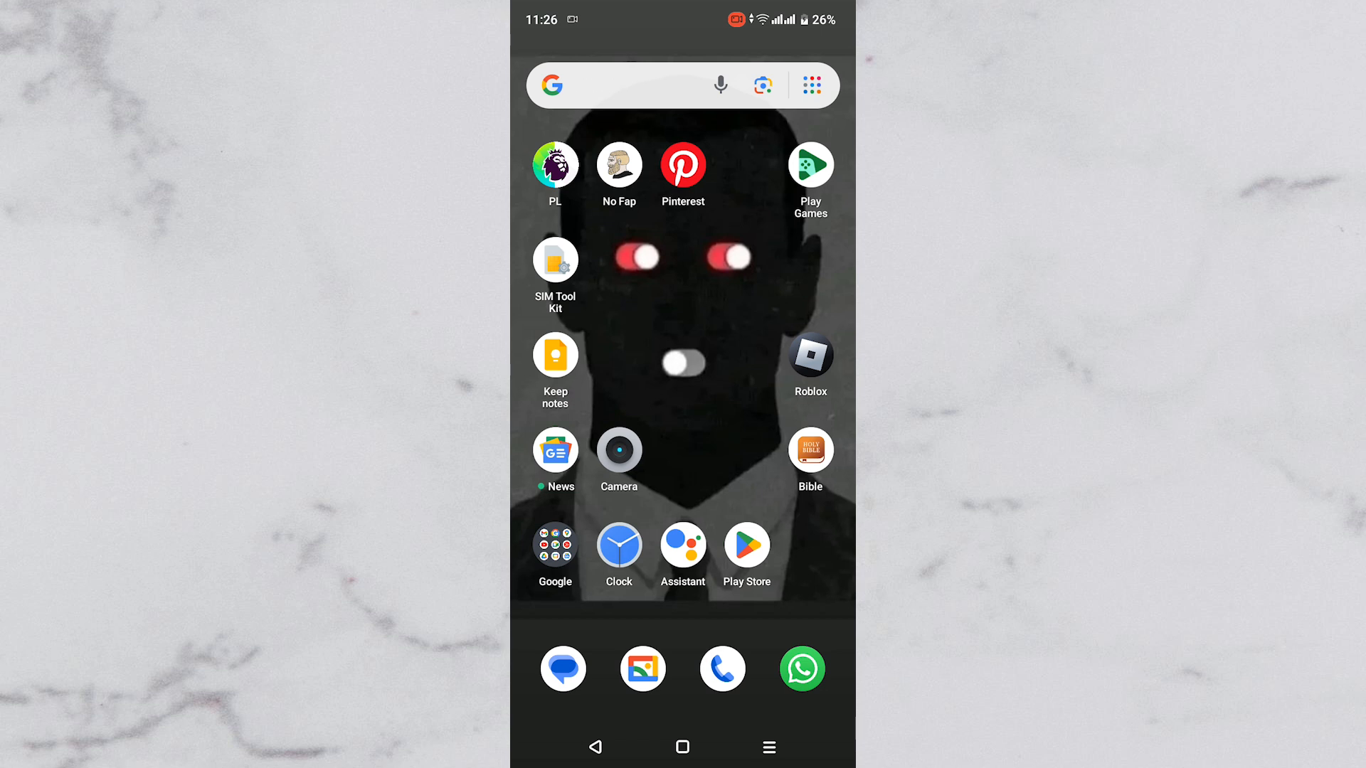
# - Launch the Google Play Store from the home screen and bring up app search
pyautogui.write('Roma')
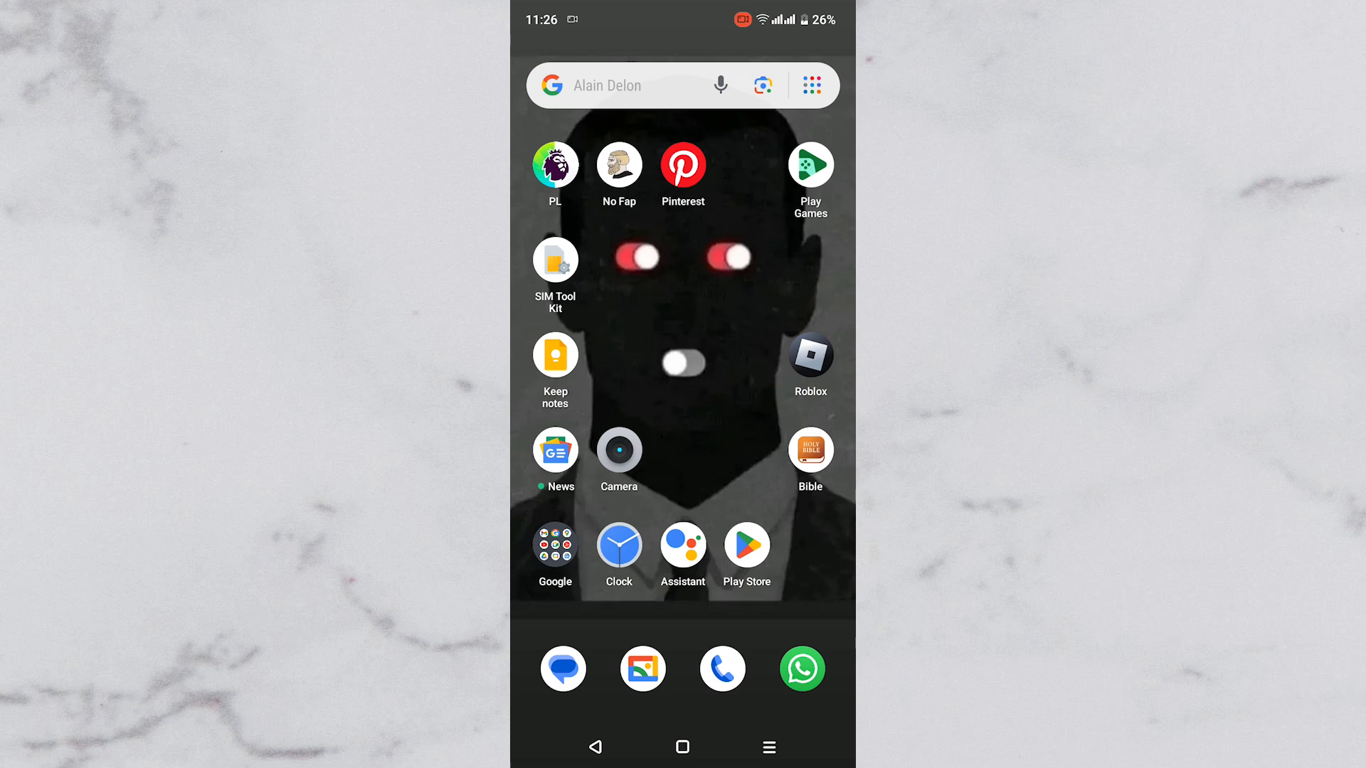
pyautogui.click(684, 86)
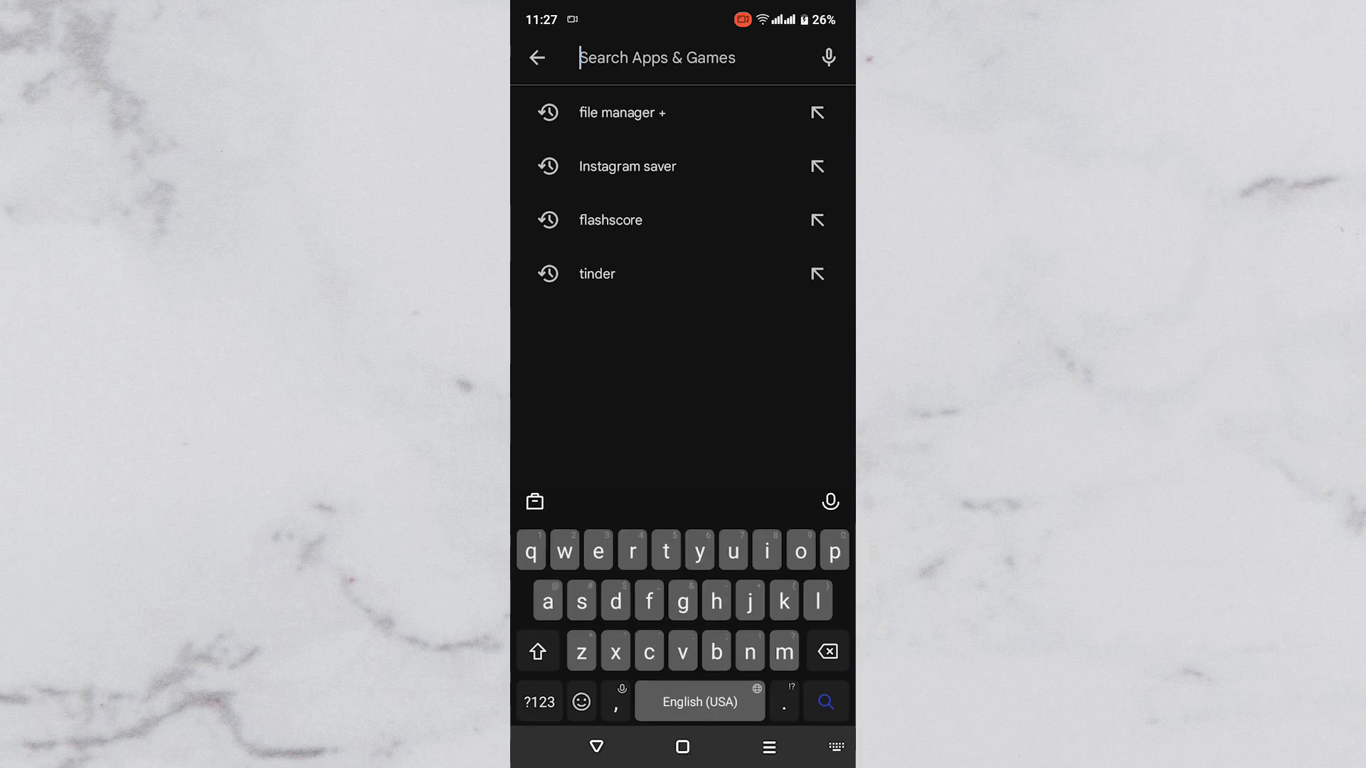
# - Search 'fi', pick 'file manager +', install it, and leave the store
pyautogui.write('fi')
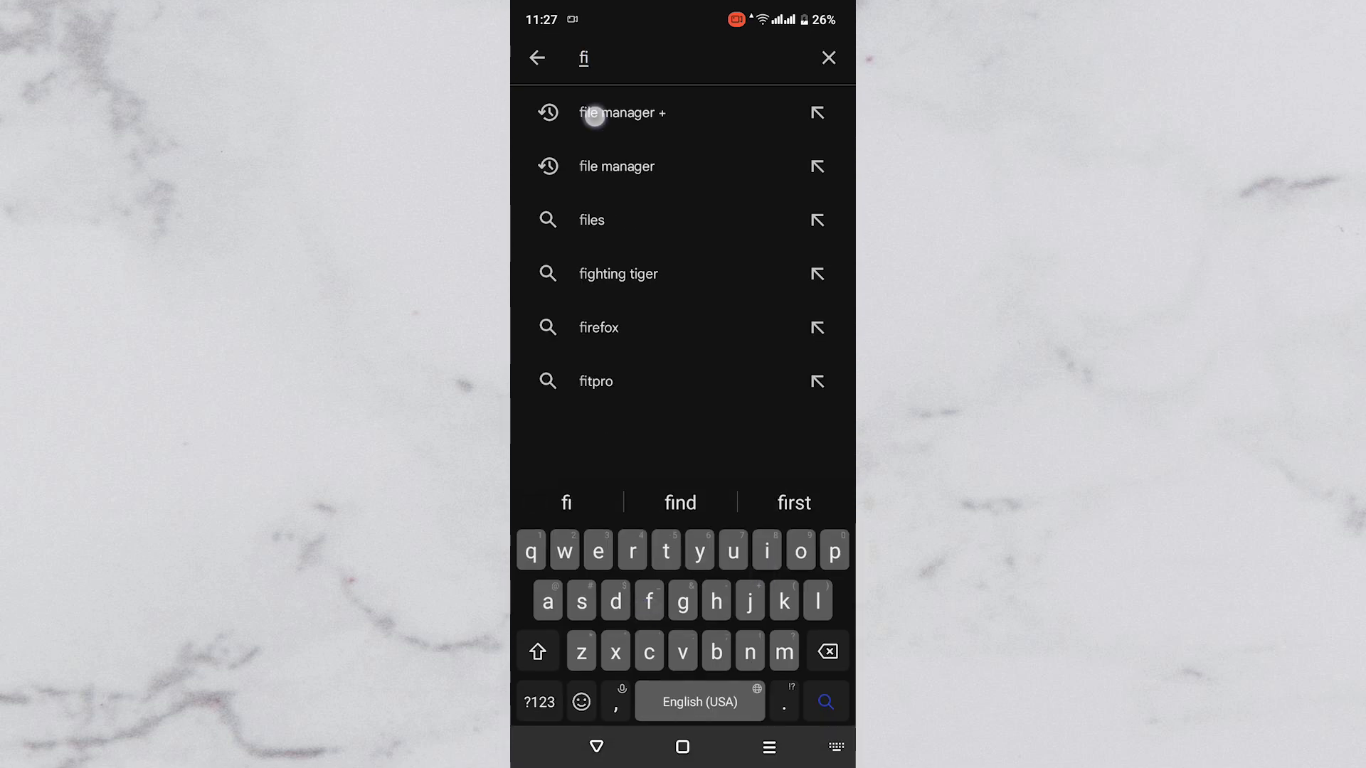
pyautogui.click(622, 112)
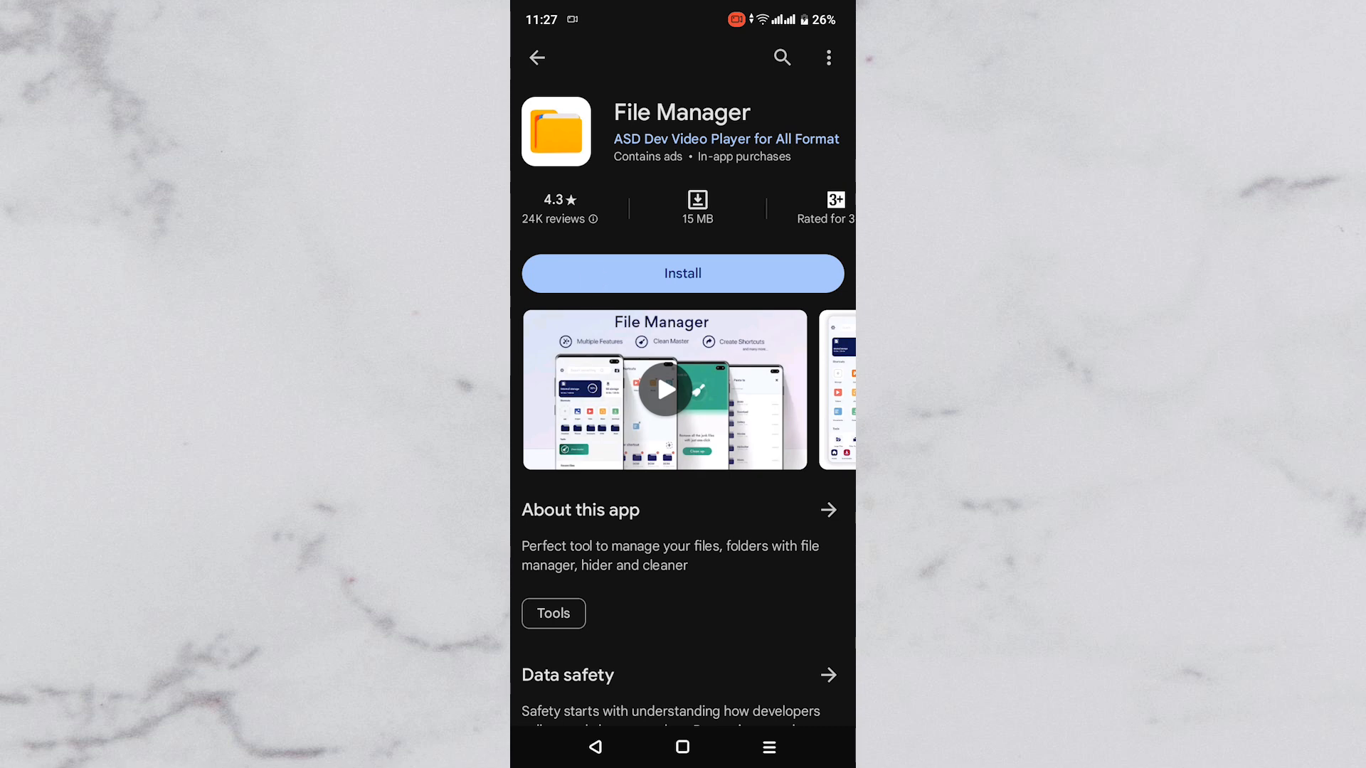
pyautogui.click(682, 273)
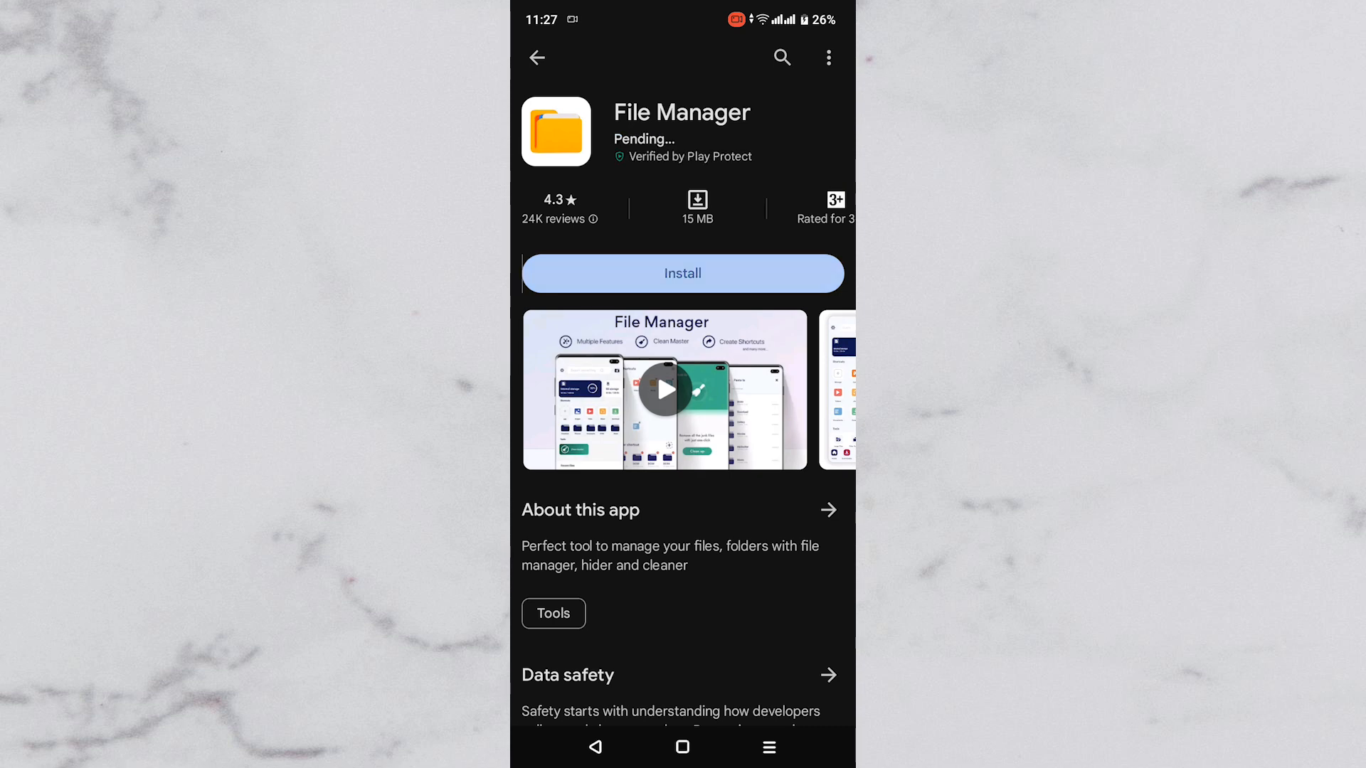
pyautogui.click(682, 273)
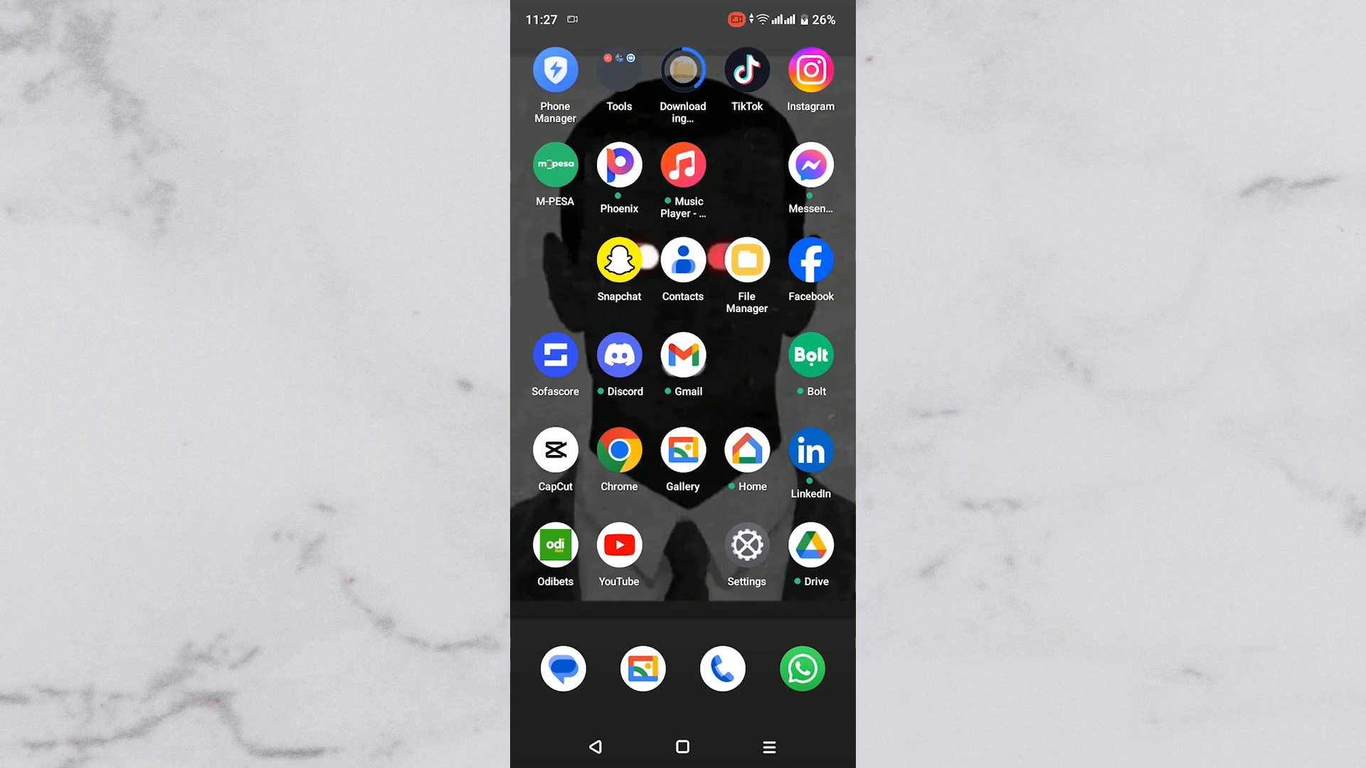
# - Open the File Manager app and browse Phone storage
pyautogui.click(745, 263)
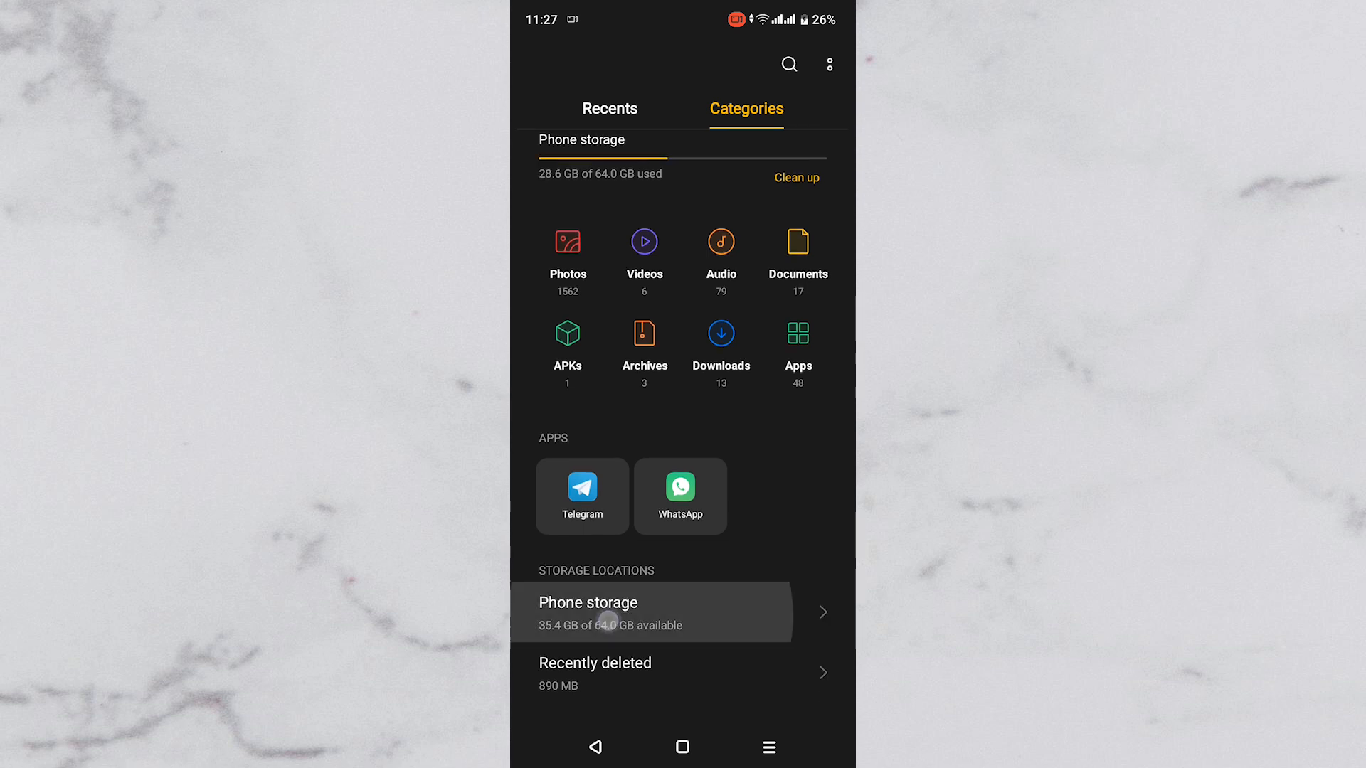
pyautogui.click(652, 611)
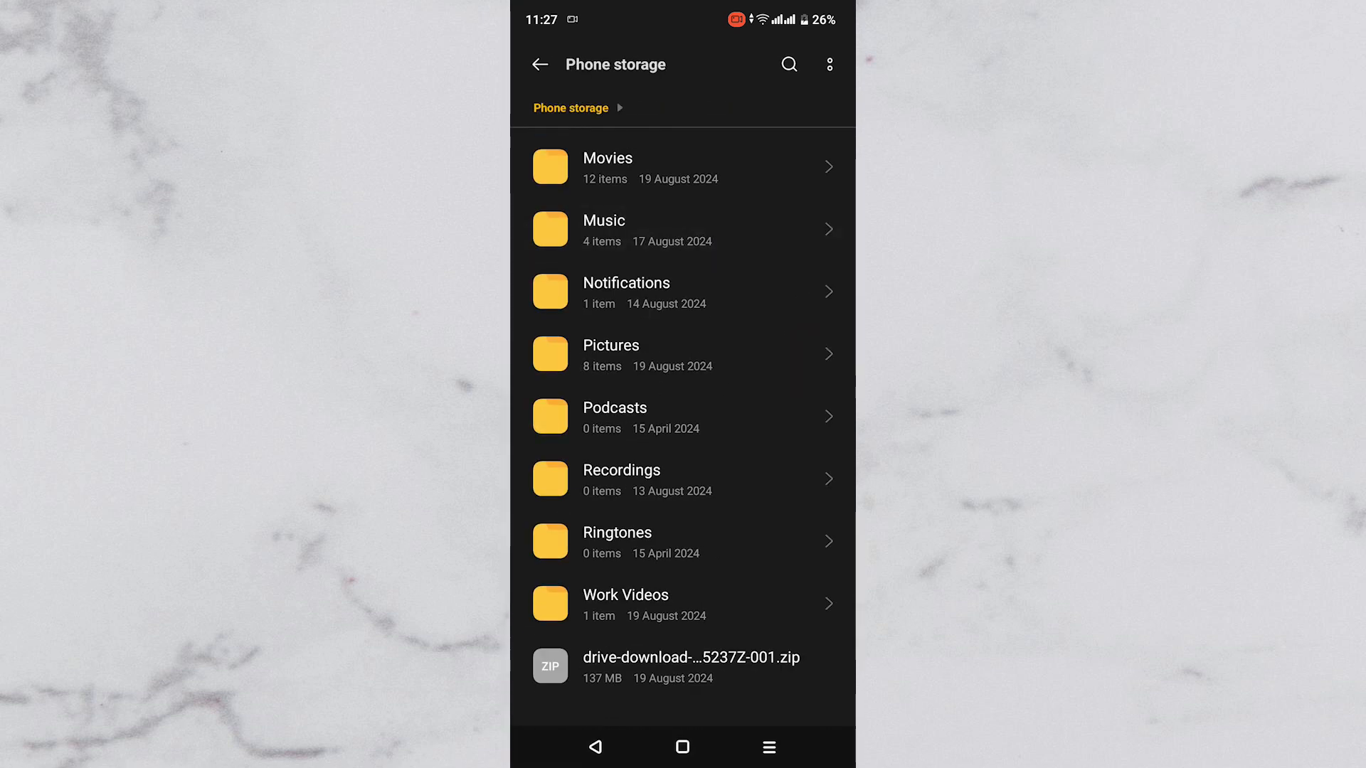
# - Rename the drive-download zip in Phone storage to end in .apk
pyautogui.click(702, 674)
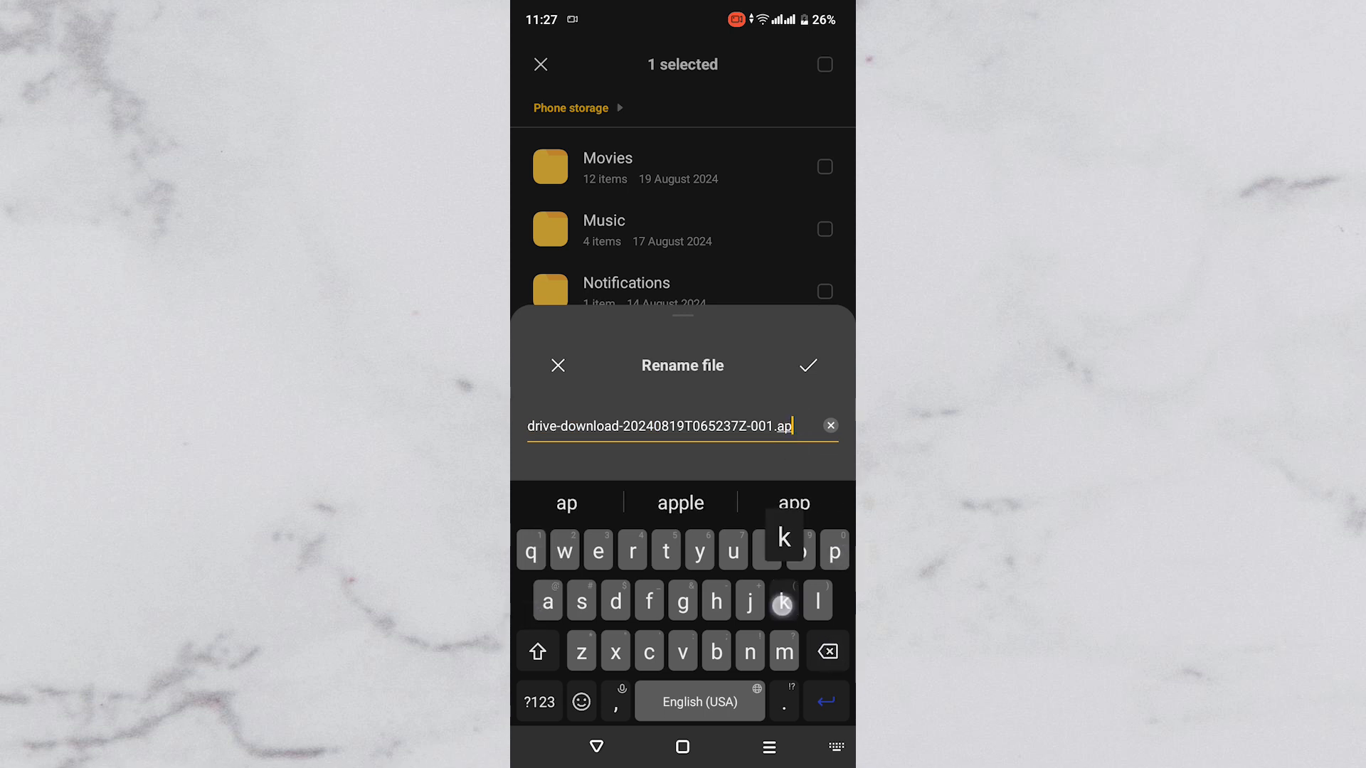
pyautogui.write('k')
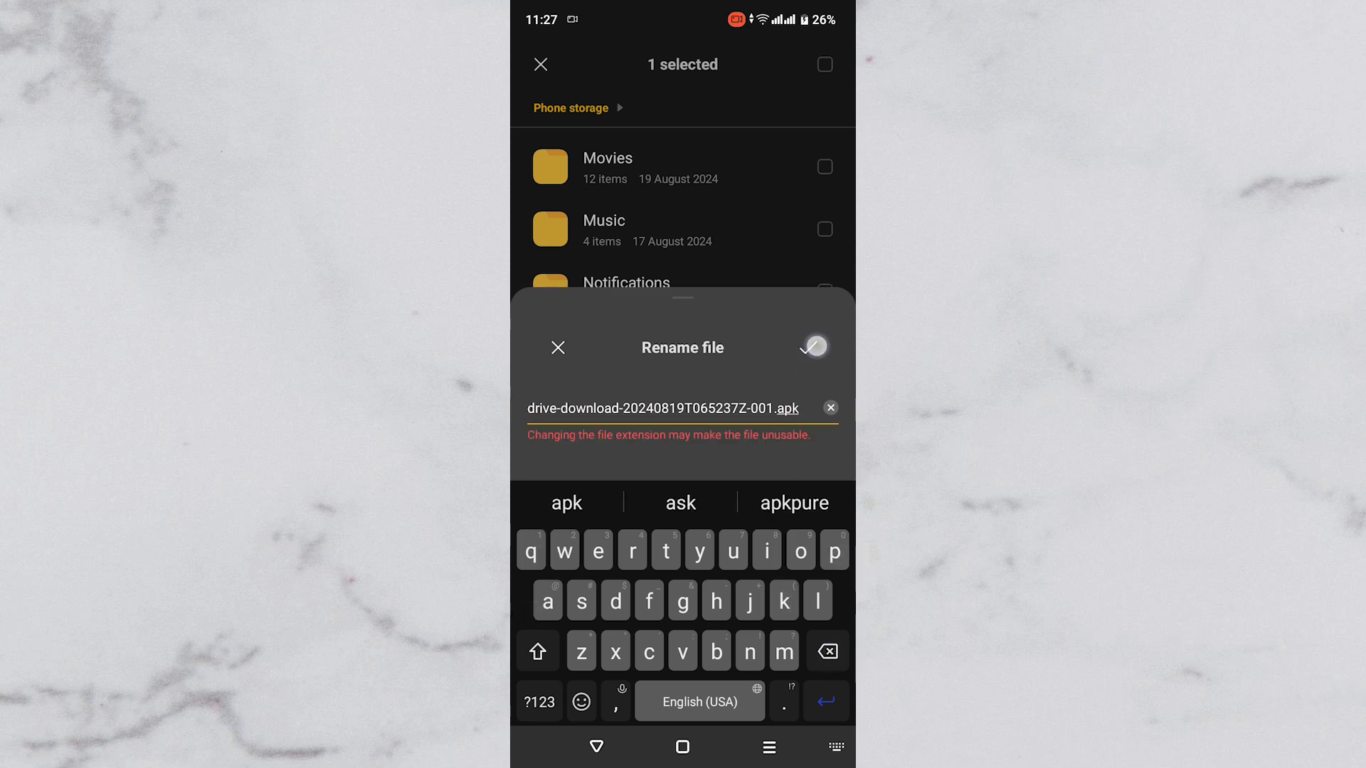
pyautogui.click(812, 347)
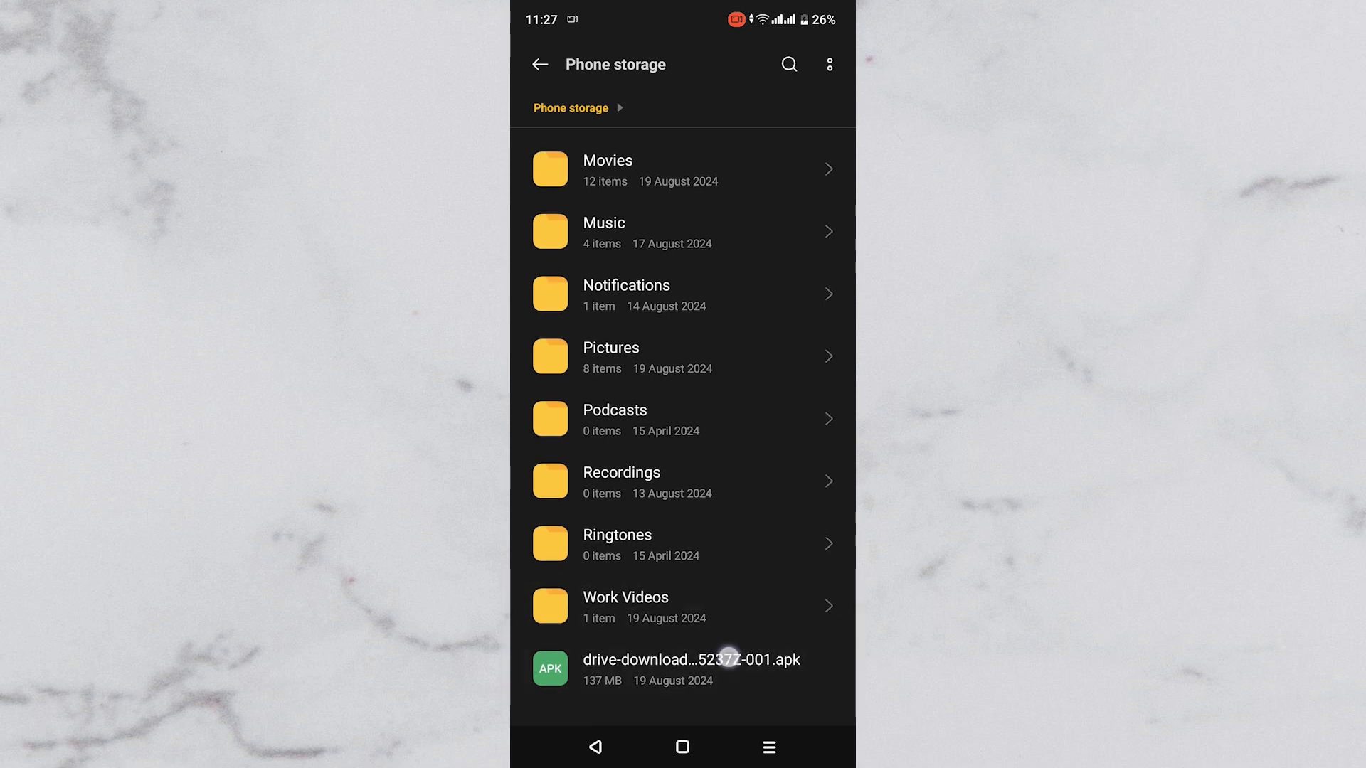
pyautogui.scroll(-3)
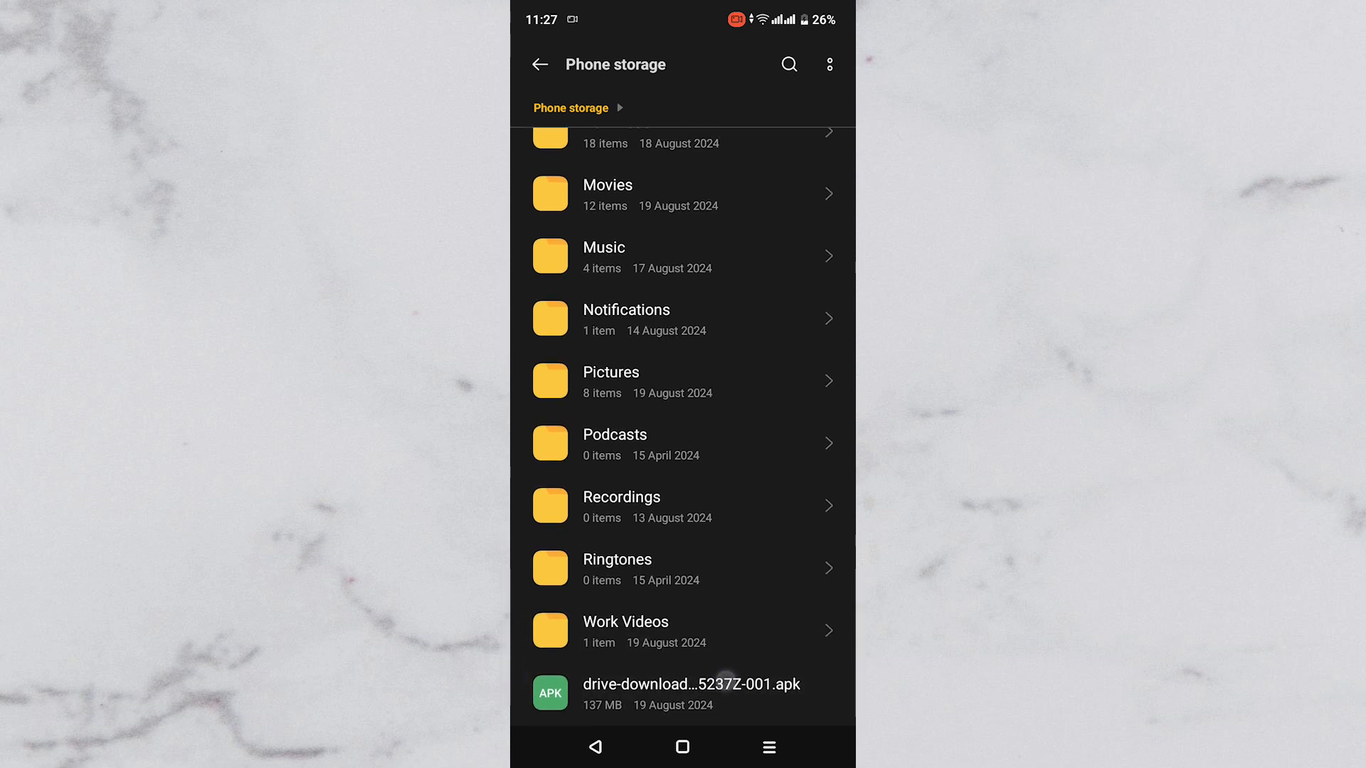